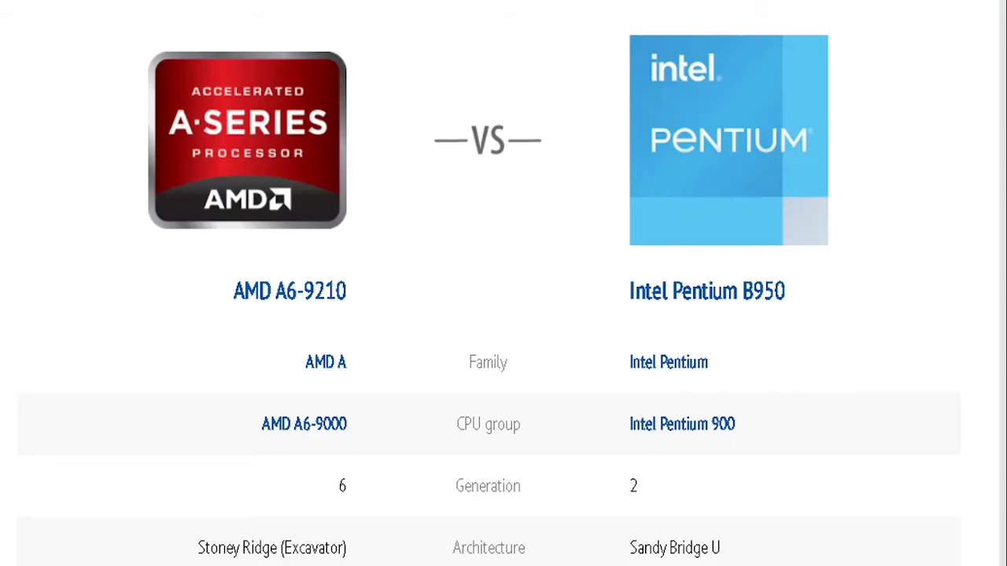
scroll("down", 3)
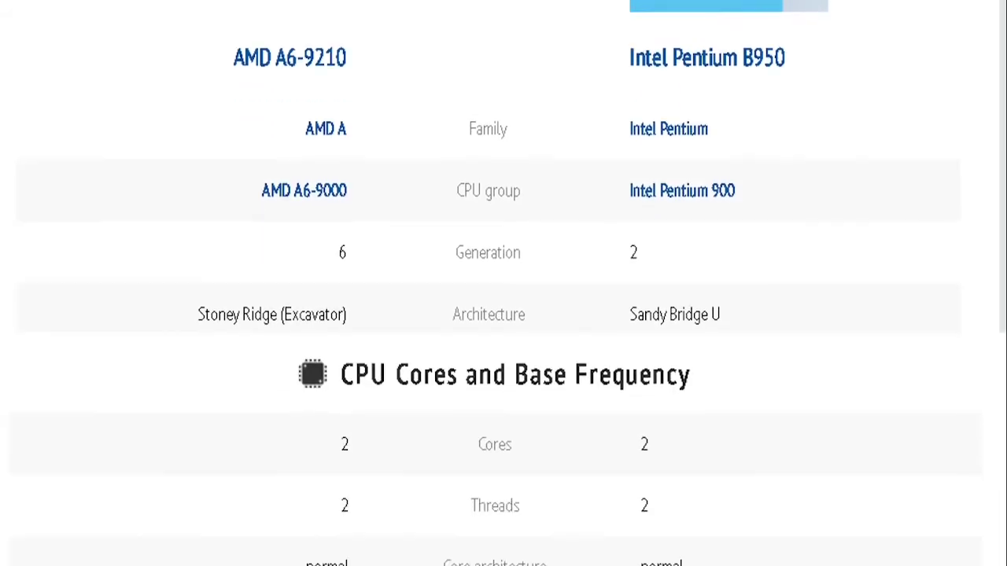
scroll("down", 3)
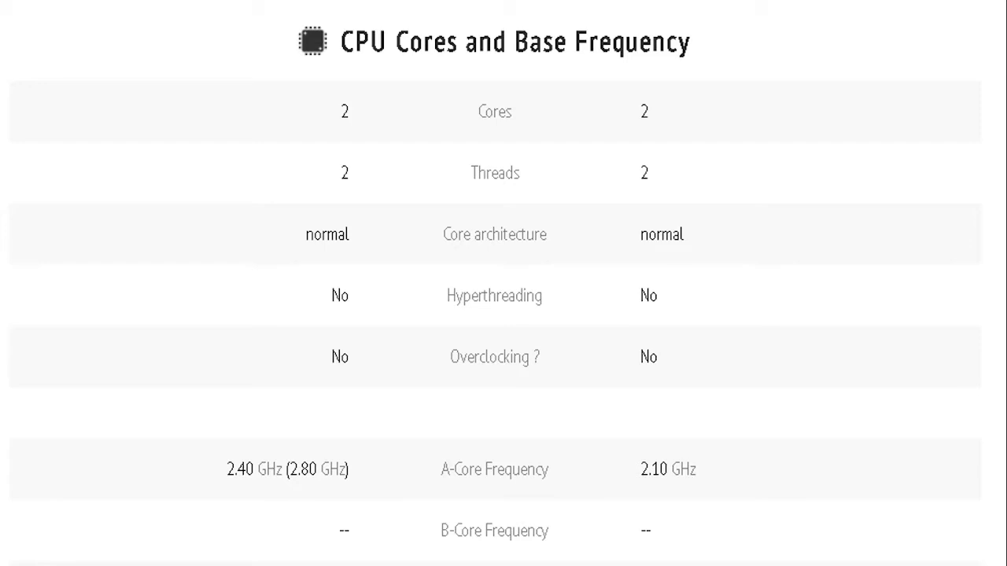
scroll("down", 3)
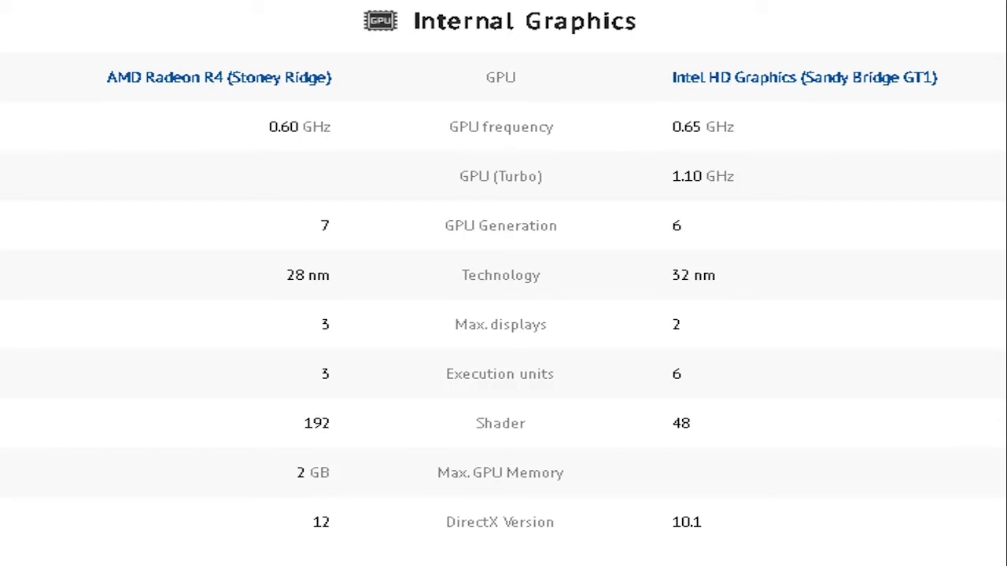
scroll("down", 3)
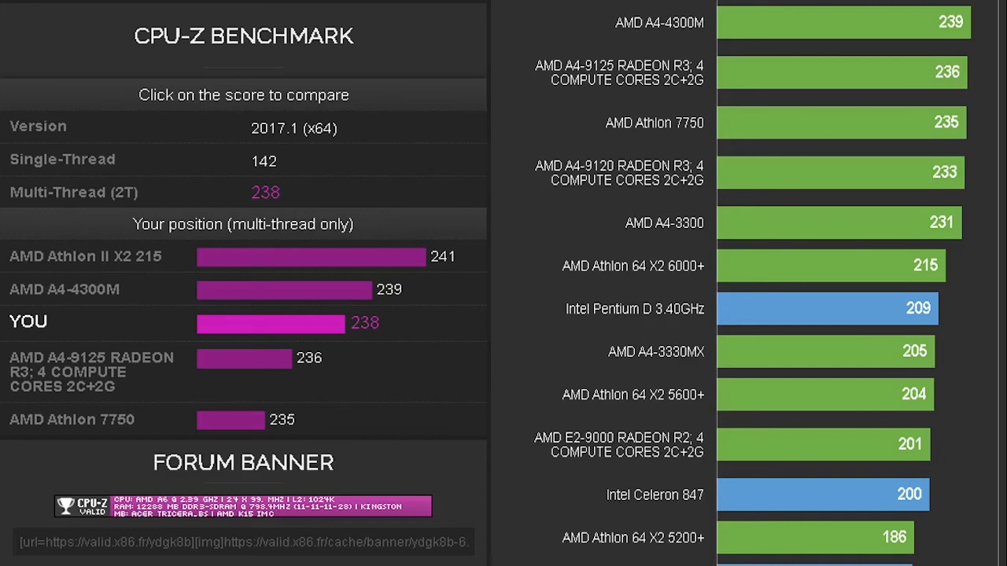
scroll("down", 3)
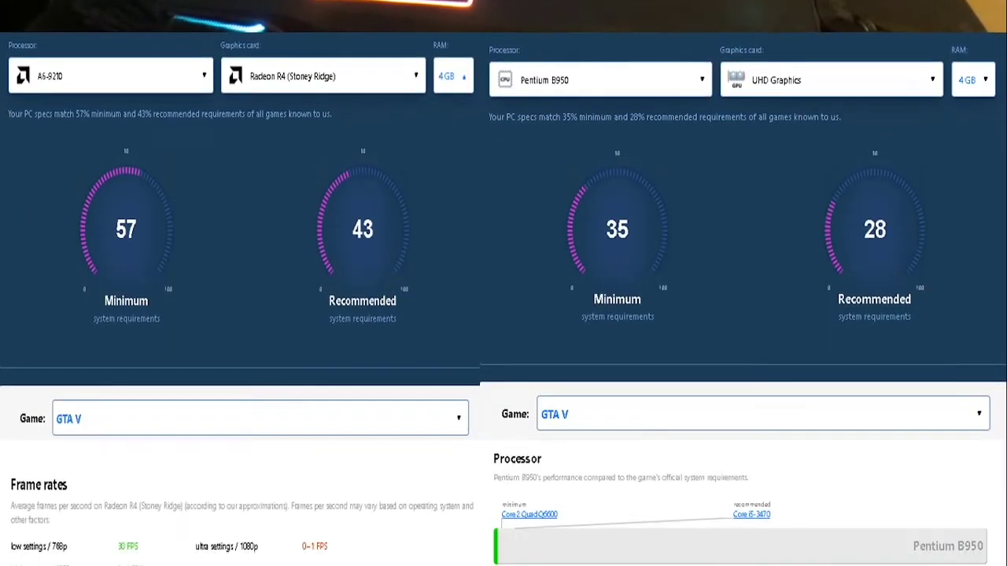
scroll("down", 3)
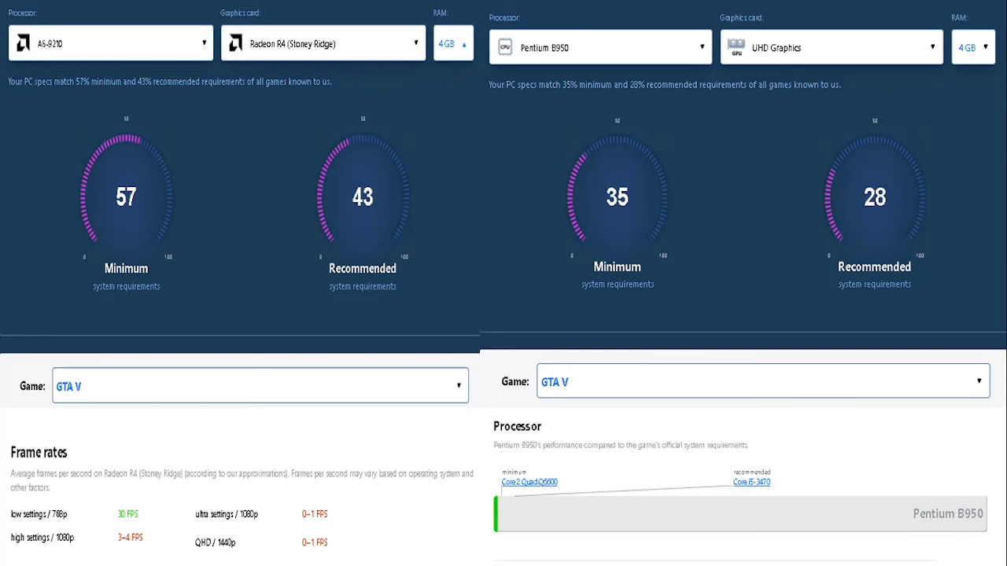
scroll("down", 3)
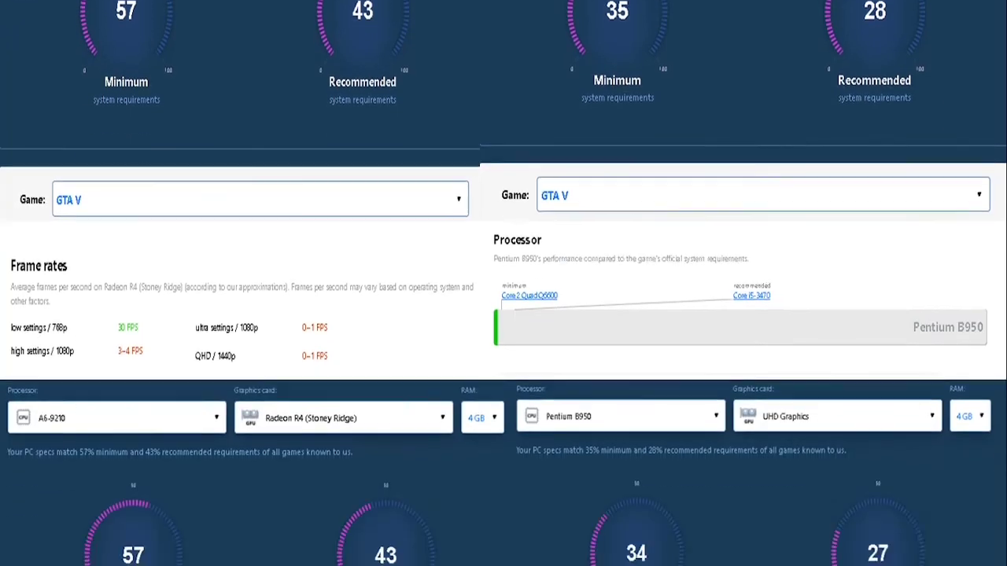